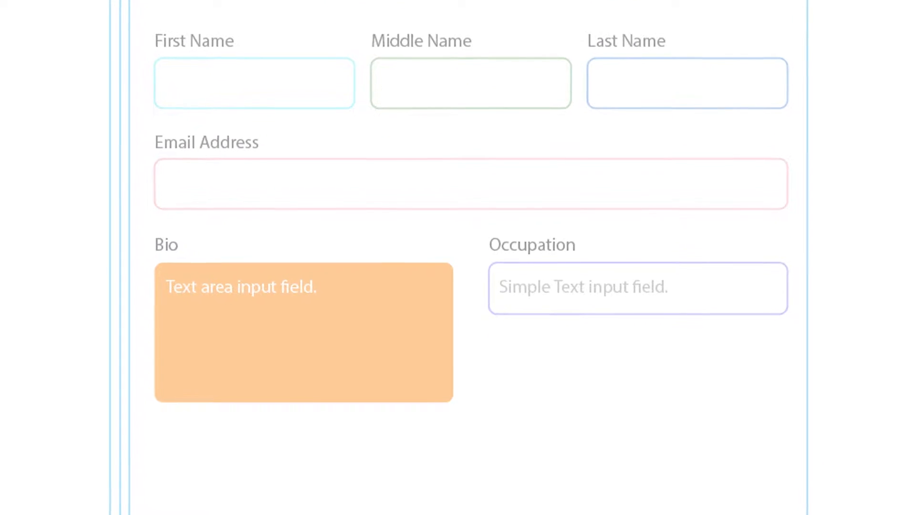
Insert a Text Area field below the Email field and open its edit settings.
scroll("down", 3)
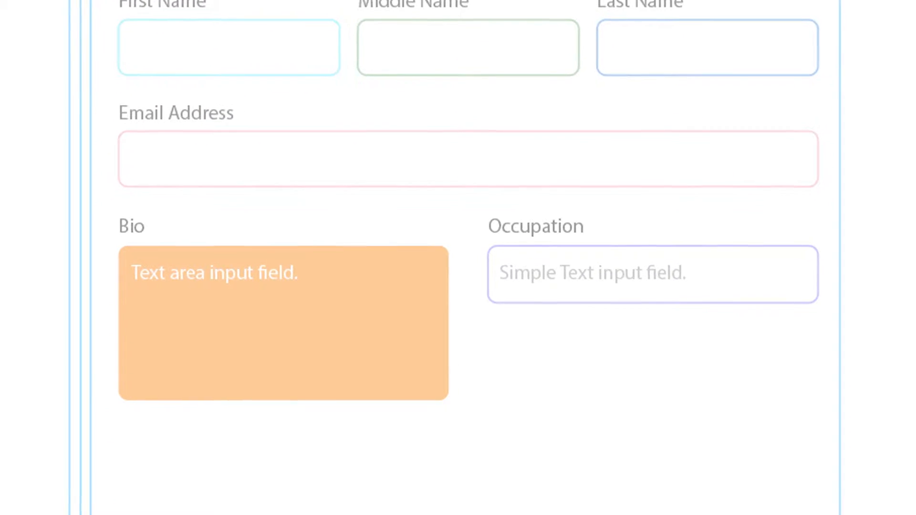
scroll("down", 3)
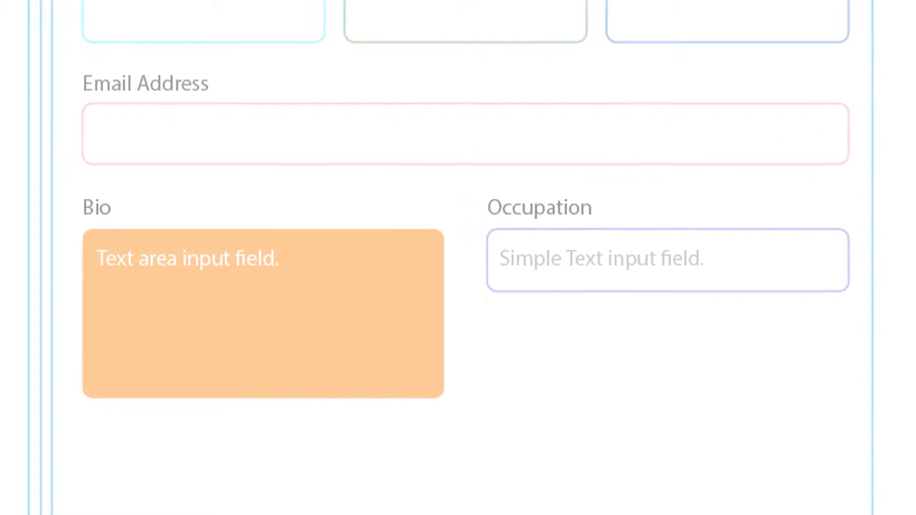
scroll("down", 3)
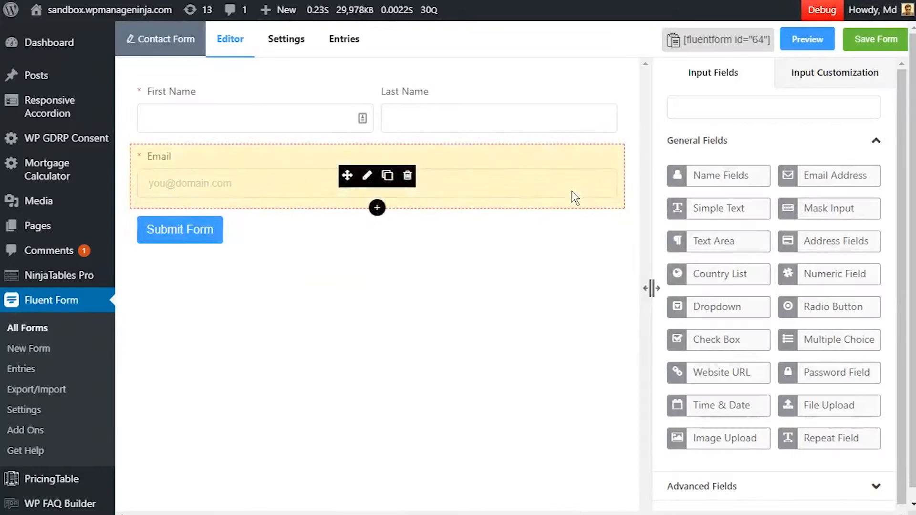
mouse_move(221, 192)
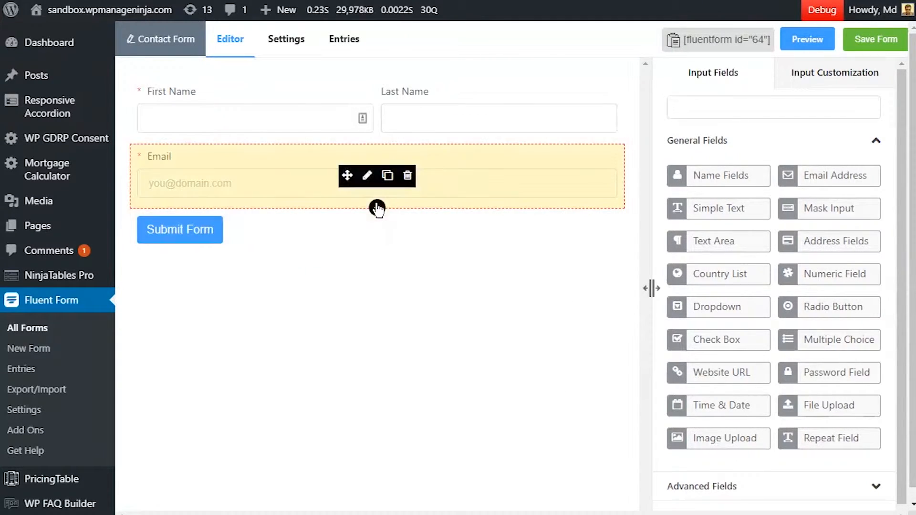
left_click(376, 208)
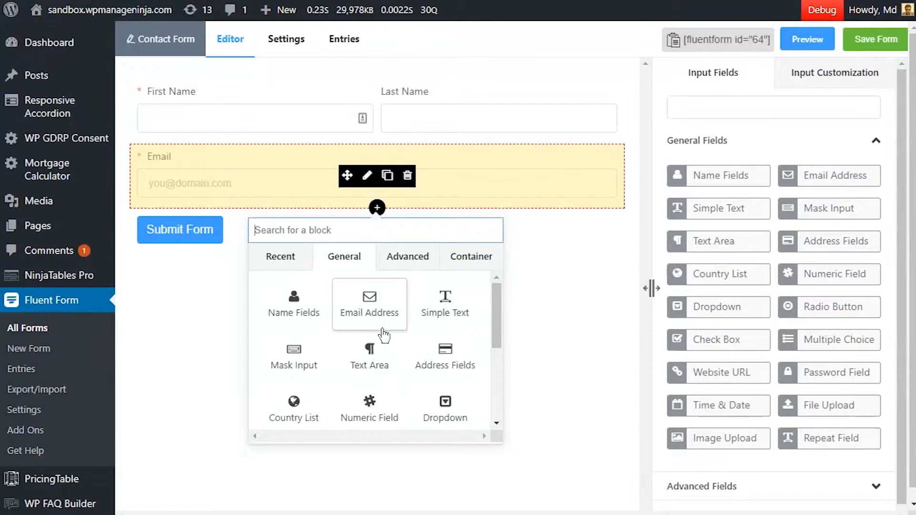
left_click(369, 355)
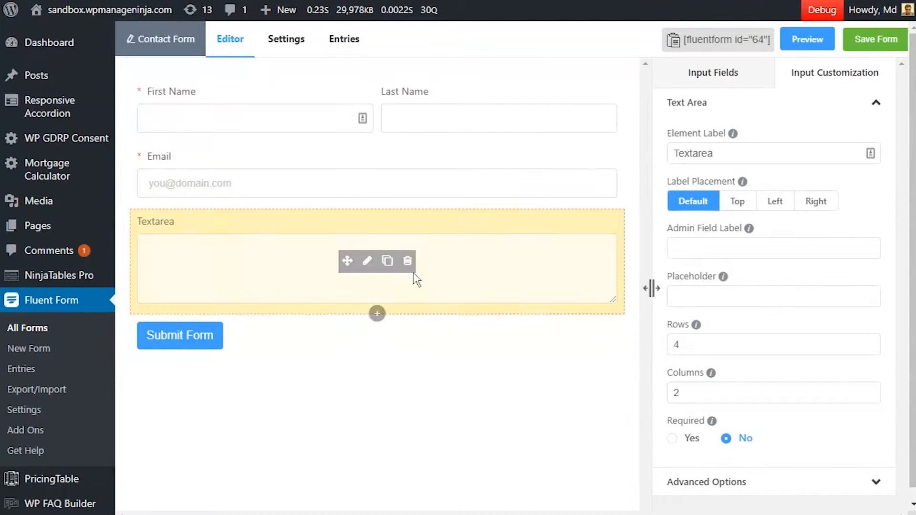
left_click(367, 261)
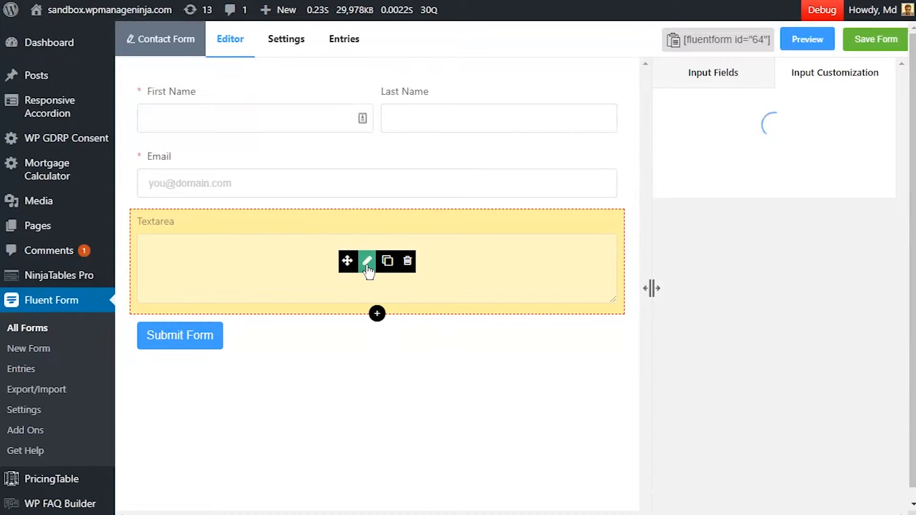
Label the text area 'Feedback', trying Right and Top placement before restoring Default.
left_click(367, 261)
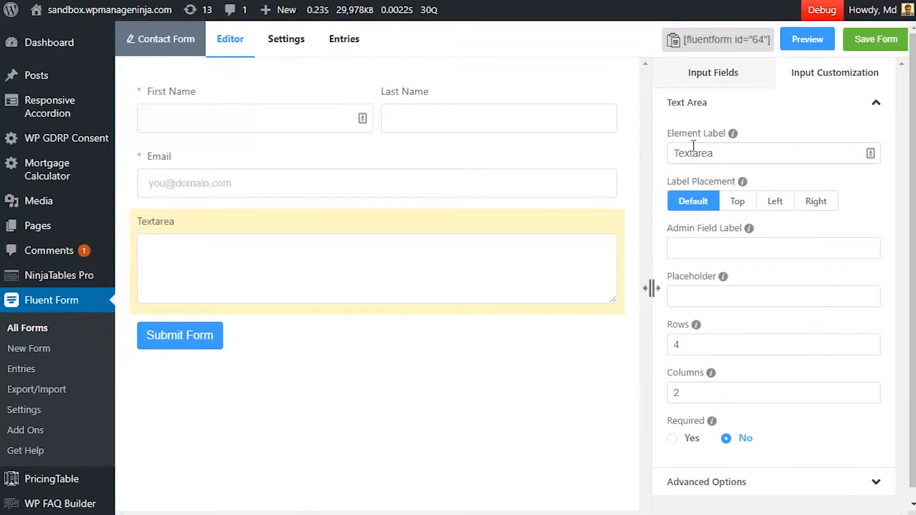
type("F")
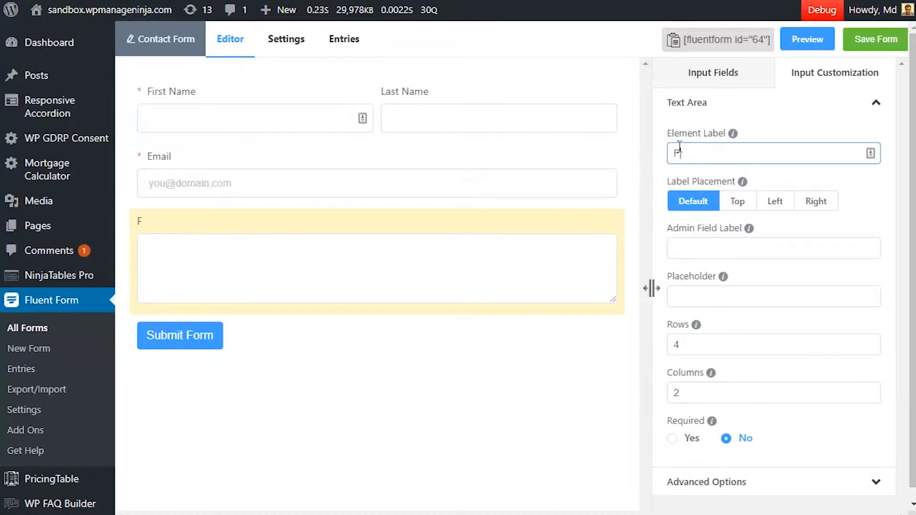
type("eedback")
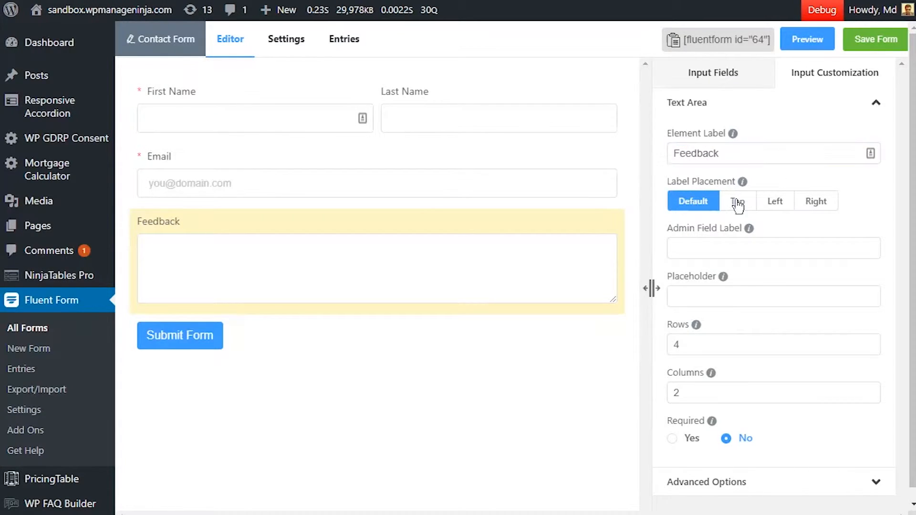
left_click(815, 201)
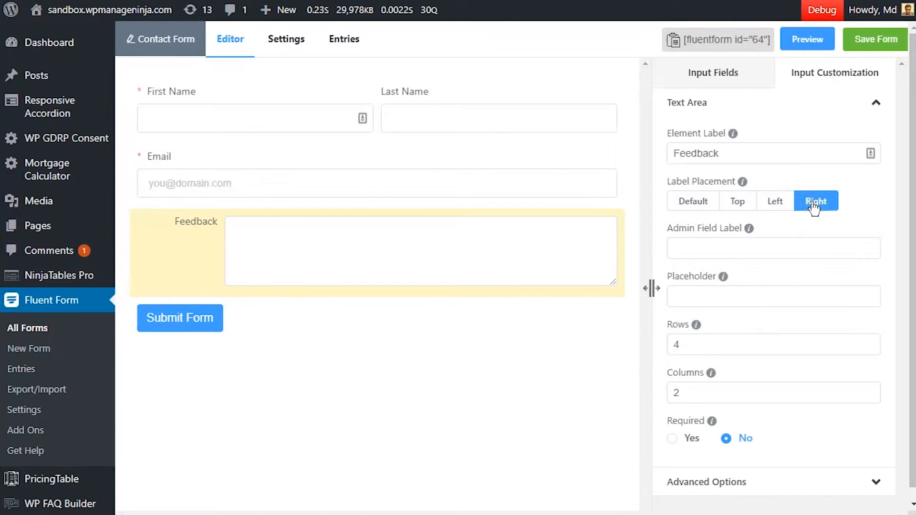
left_click(736, 200)
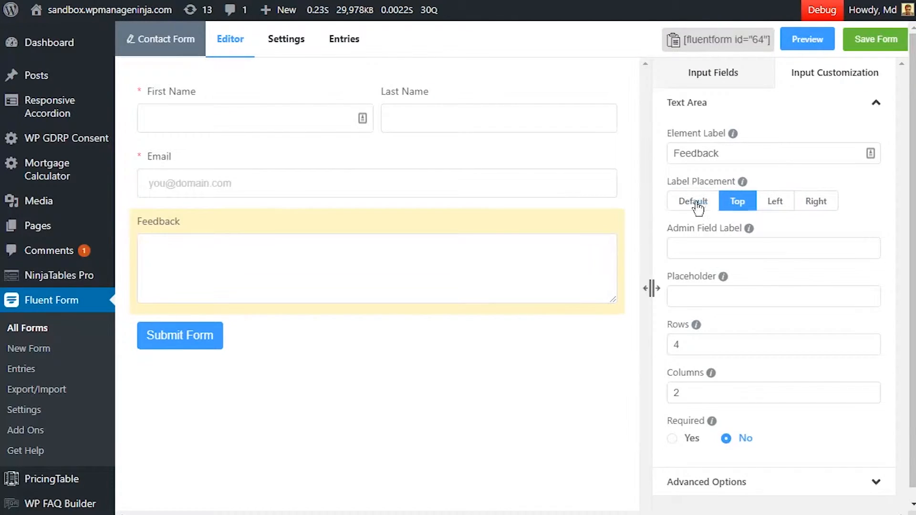
left_click(692, 201)
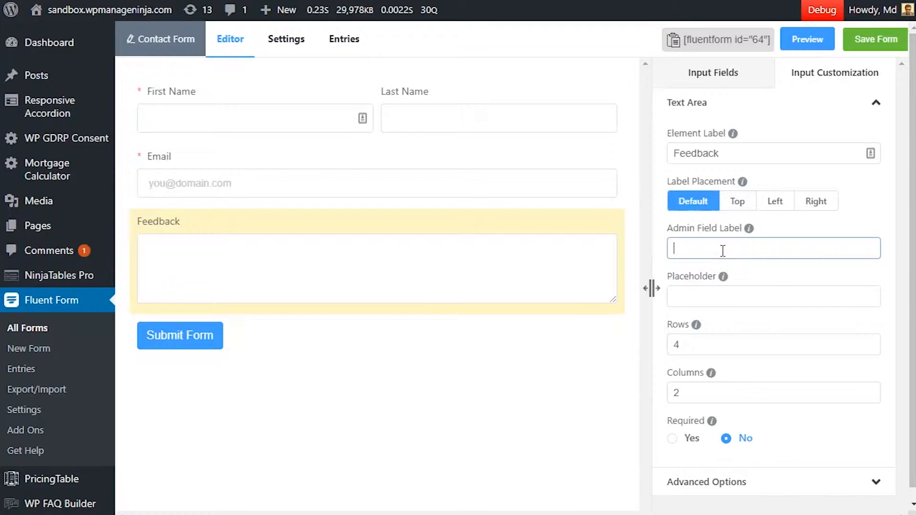
Set admin label feeback_field, placeholder 'Please share your experience with us.', 6 rows, 1 column.
type("feebacl")
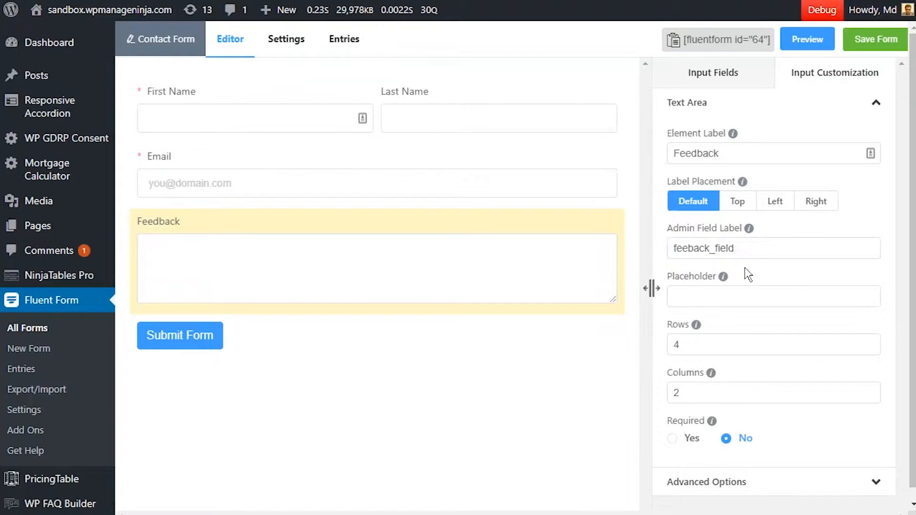
type("P")
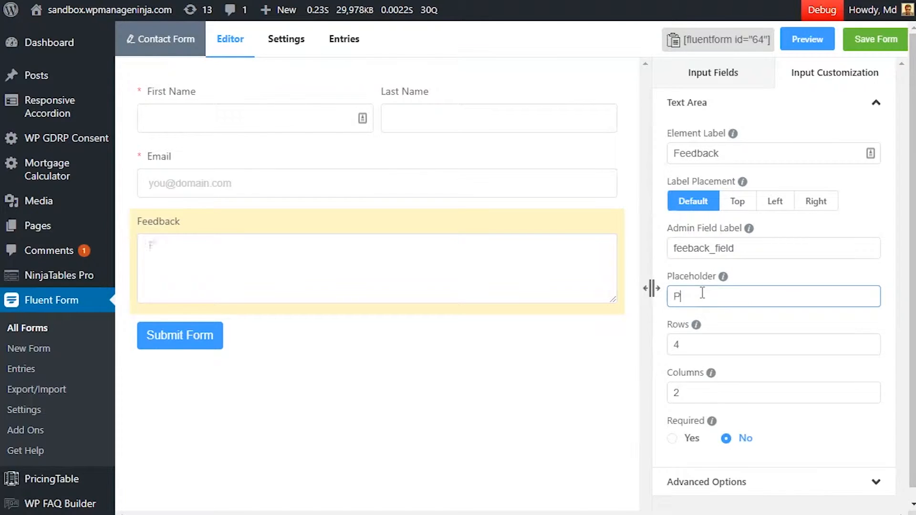
type("Please share your experience with us.")
left_click(773, 345)
type("10")
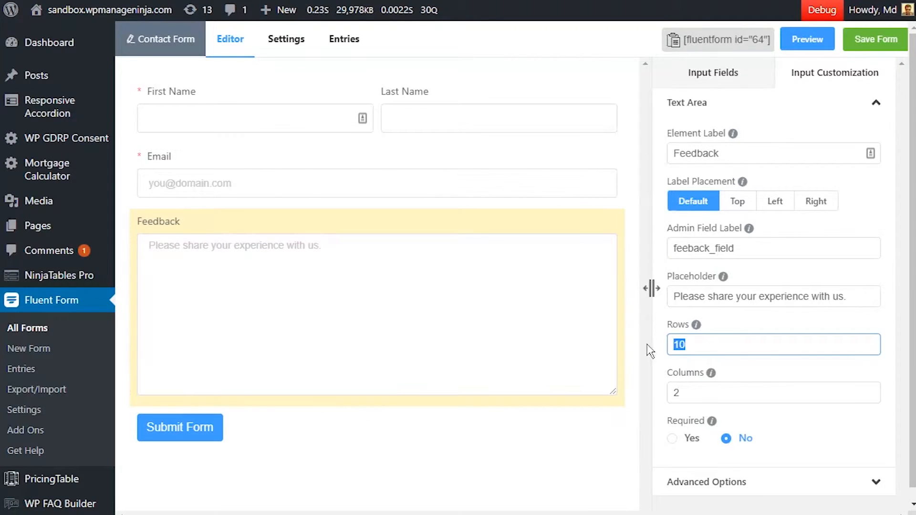
type("6")
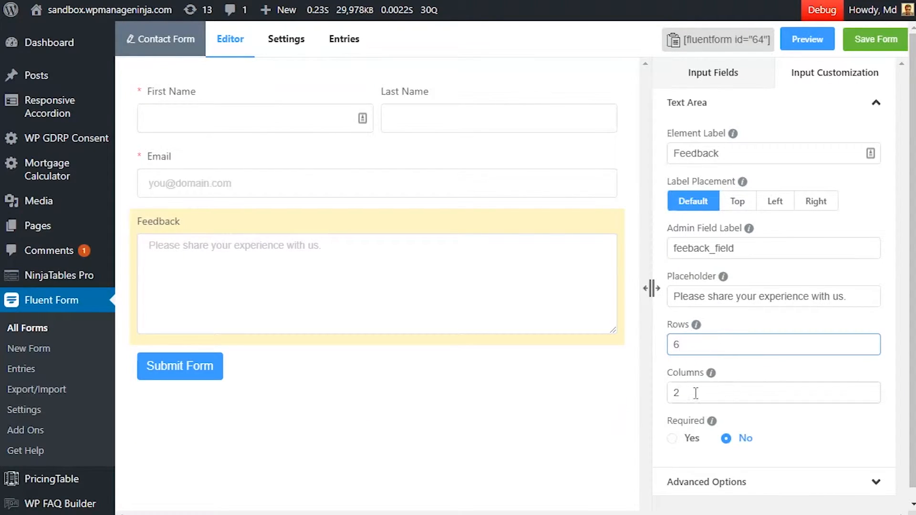
type("1")
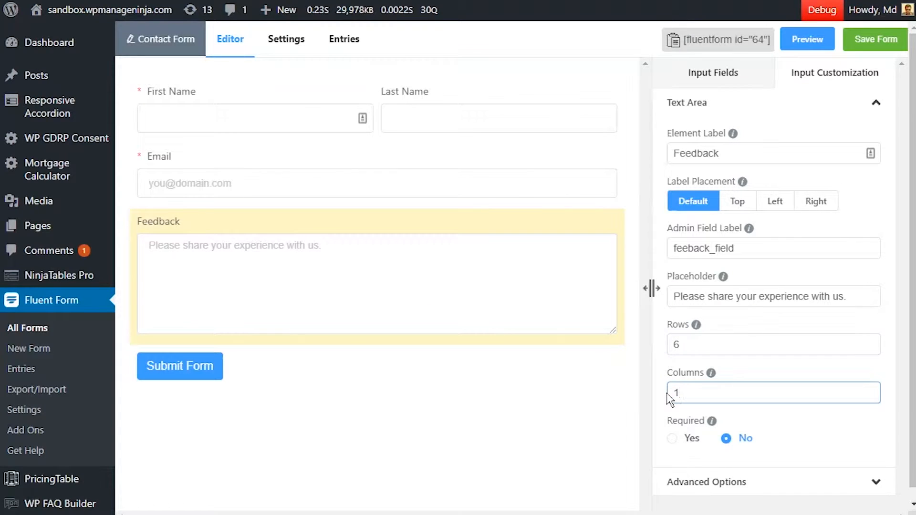
scroll("down", 3)
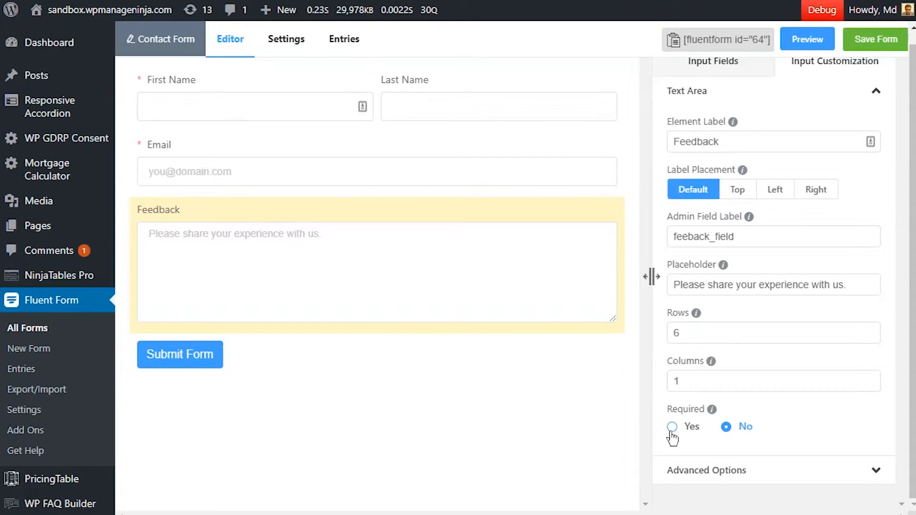
Mark the Feedback field as required and expand its Advanced Options.
left_click(671, 427)
type("Please fill this information.")
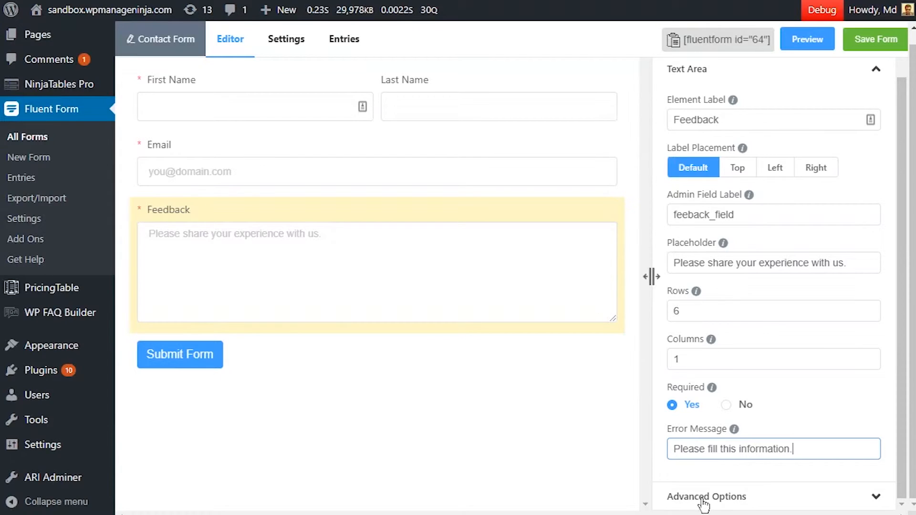
left_click(706, 497)
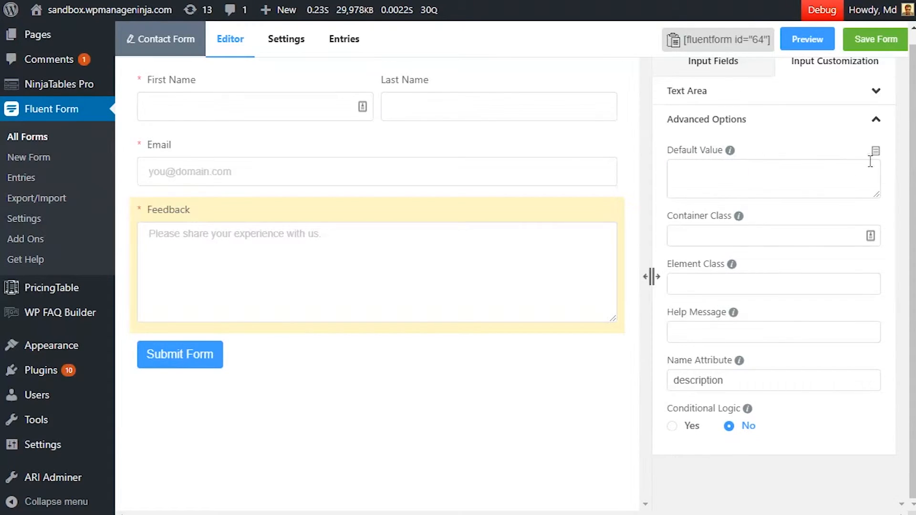
left_click(874, 150)
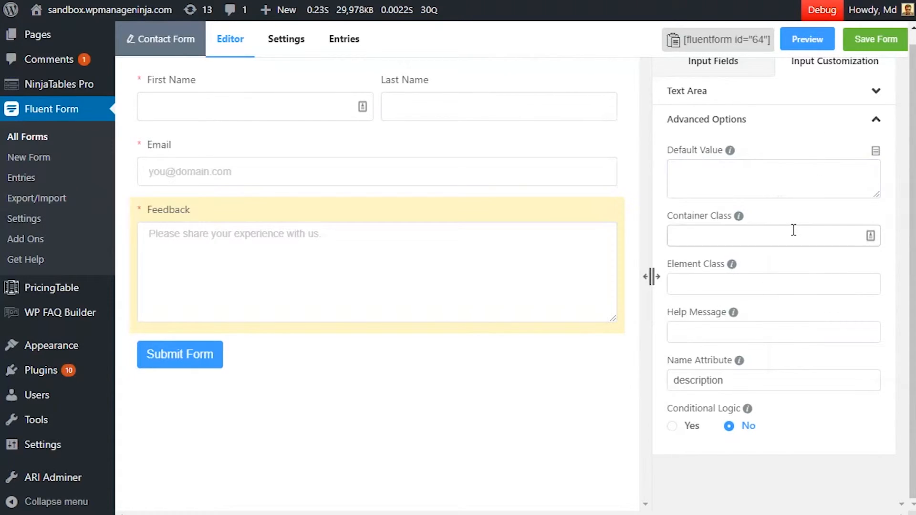
mouse_move(741, 282)
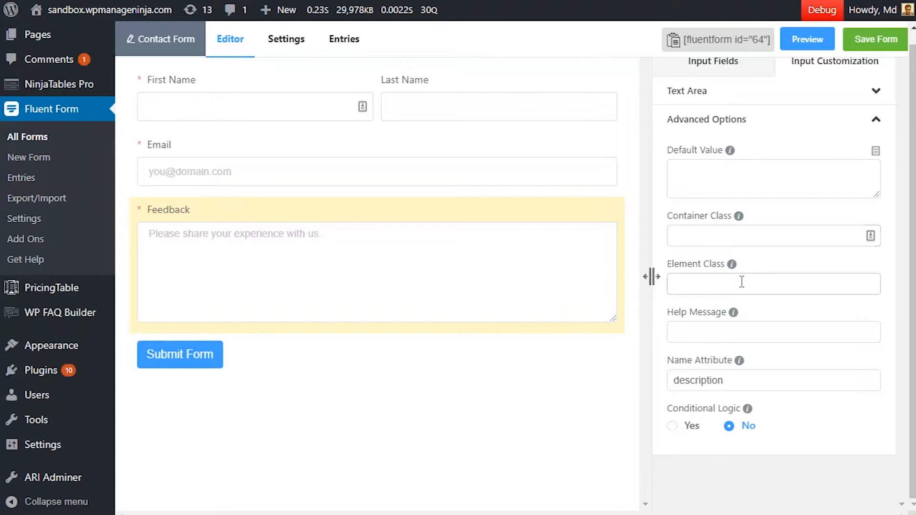
left_click(772, 284)
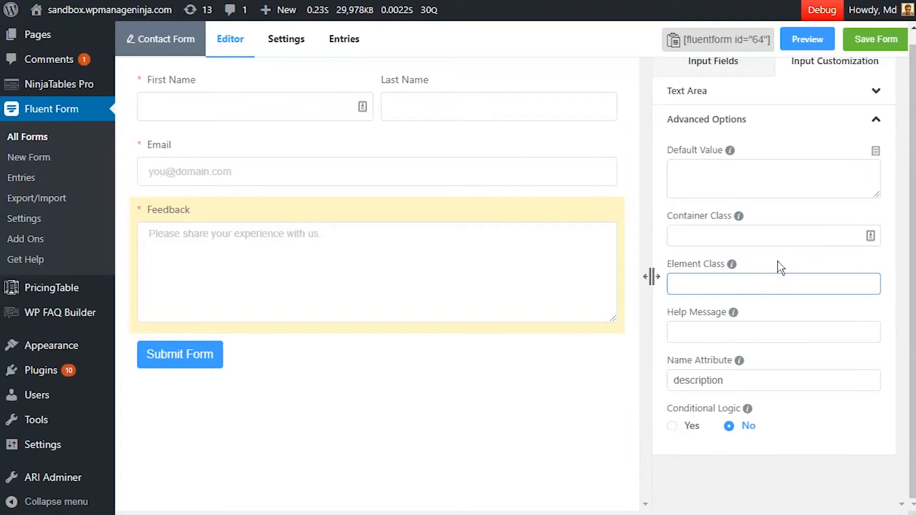
mouse_move(735, 312)
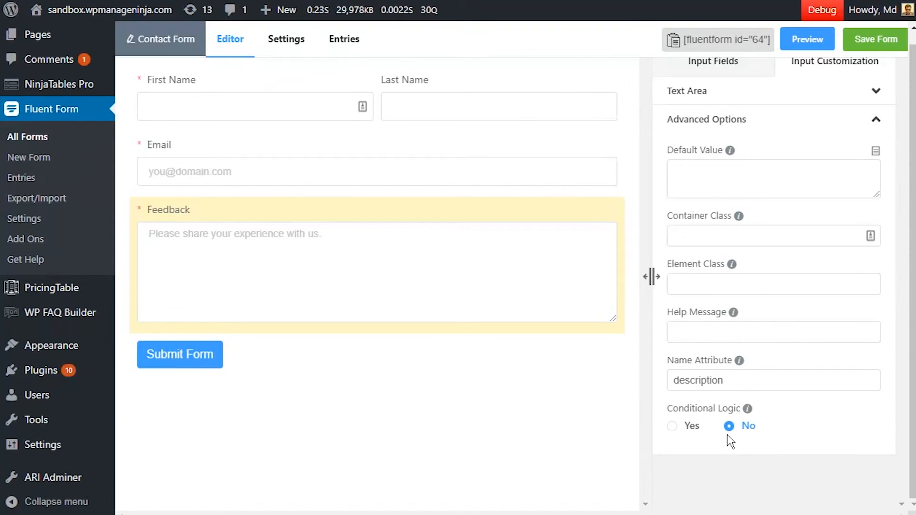
Toggle conditional logic on the Feedback field to preview it, then save the form.
left_click(671, 425)
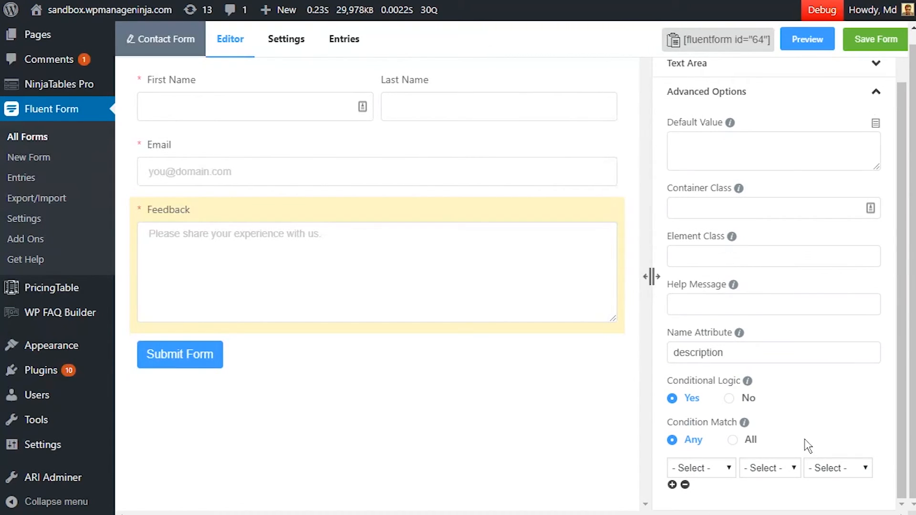
left_click(701, 468)
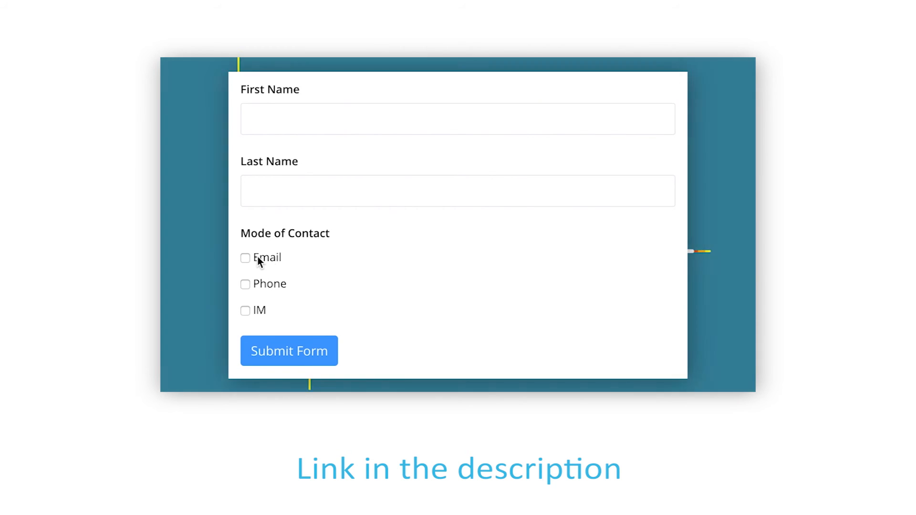
left_click(245, 258)
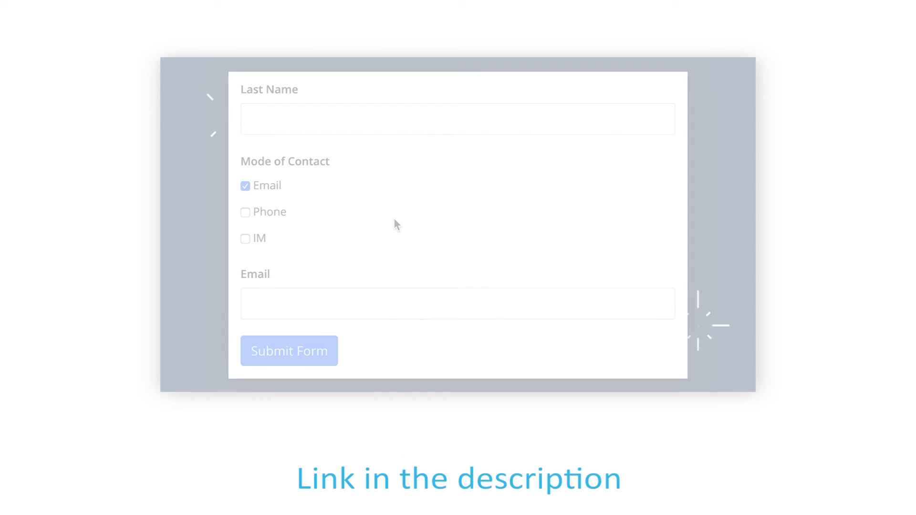
left_click(875, 39)
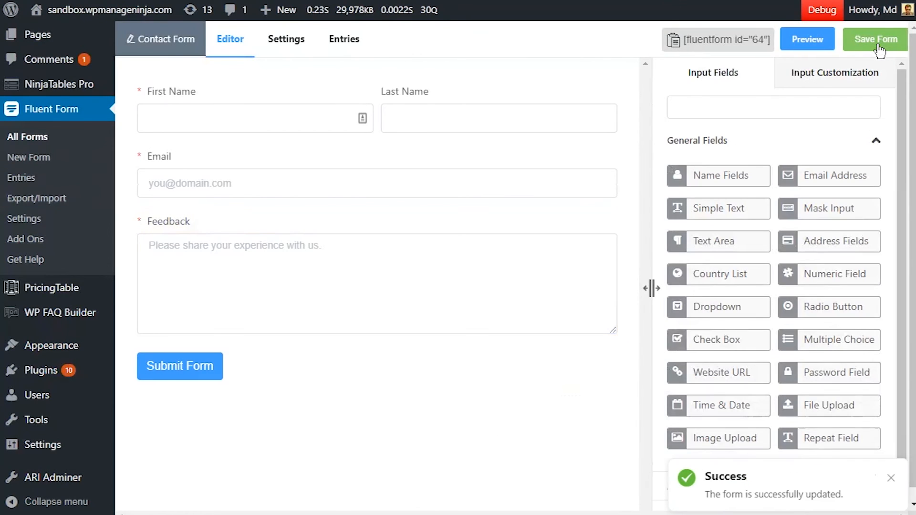